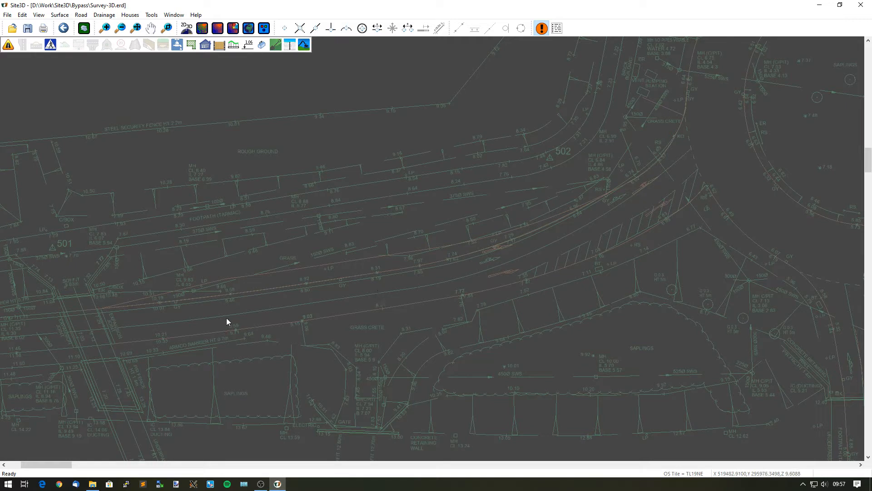
mouse_move(430, 298)
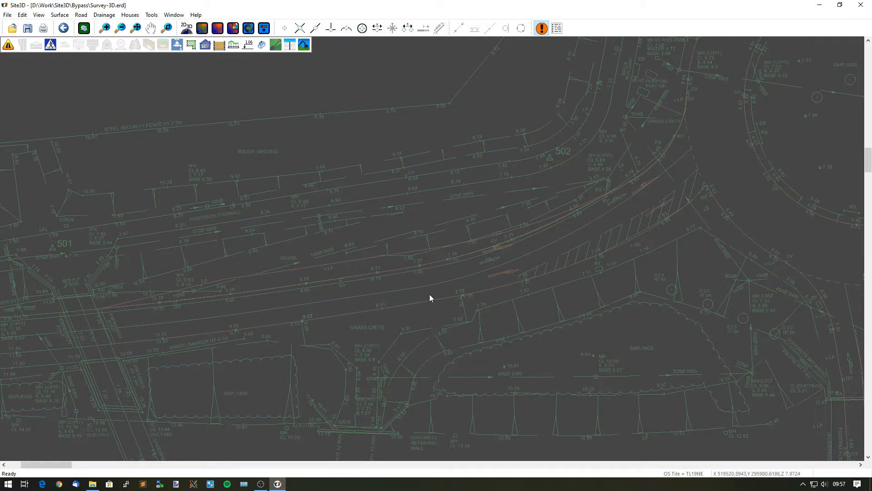
mouse_move(761, 221)
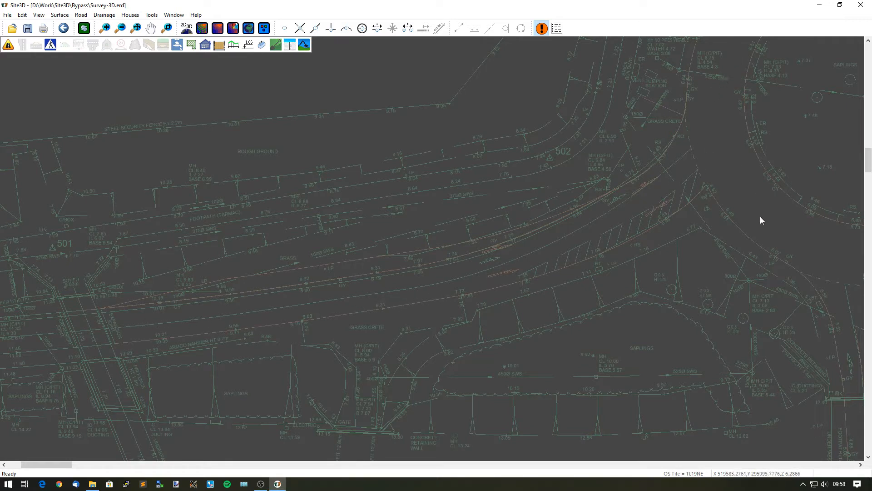
mouse_move(156, 303)
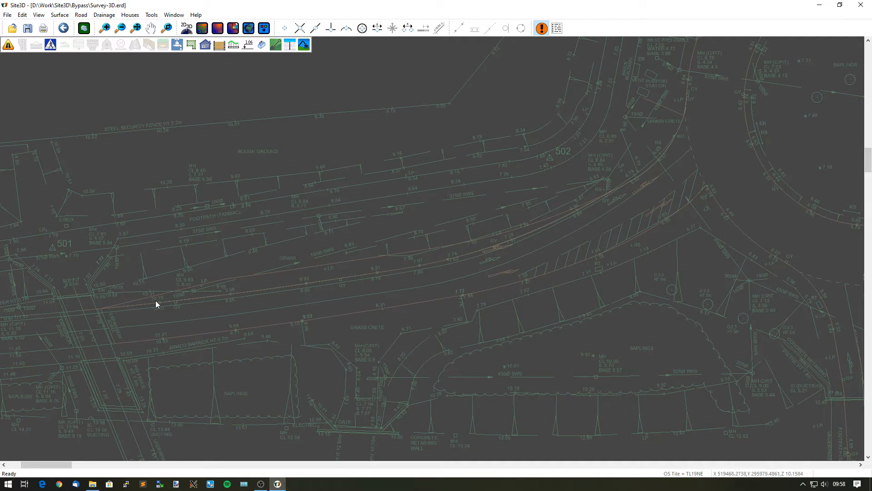
mouse_move(514, 234)
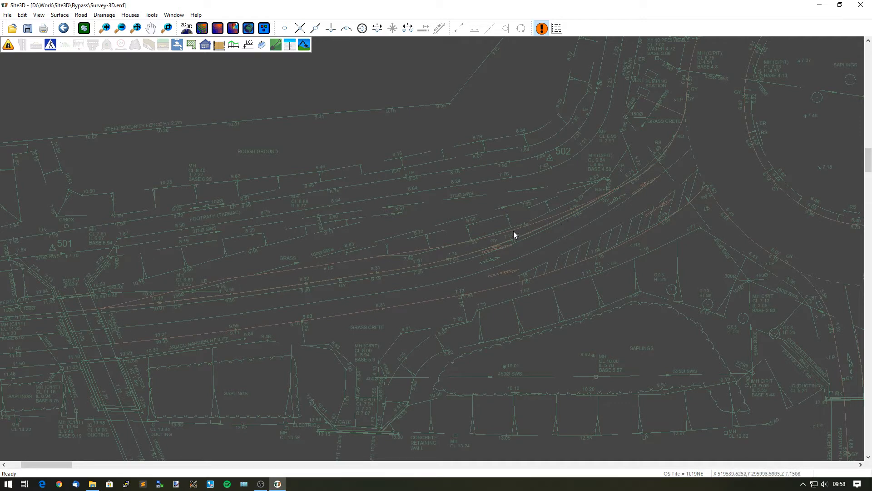
mouse_move(254, 306)
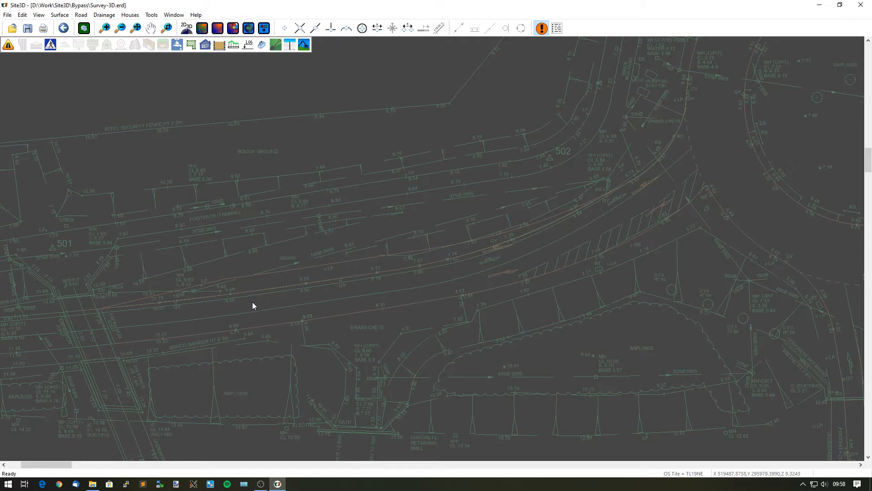
mouse_move(270, 305)
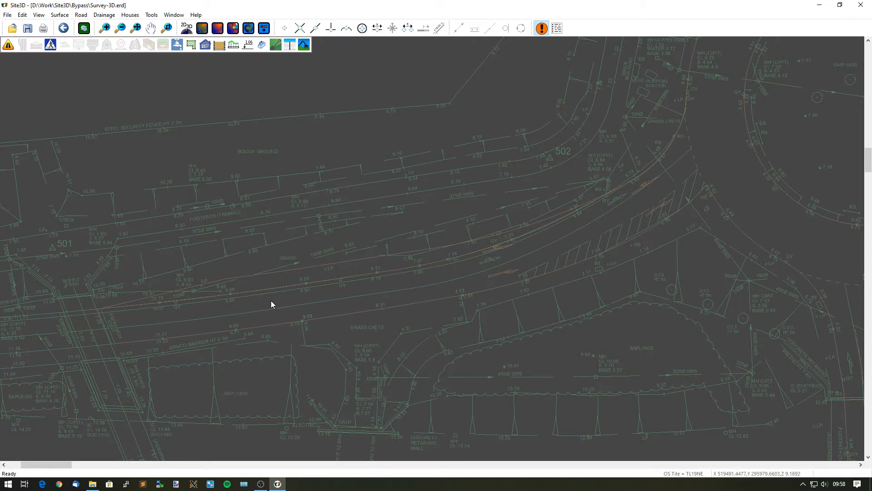
mouse_move(272, 278)
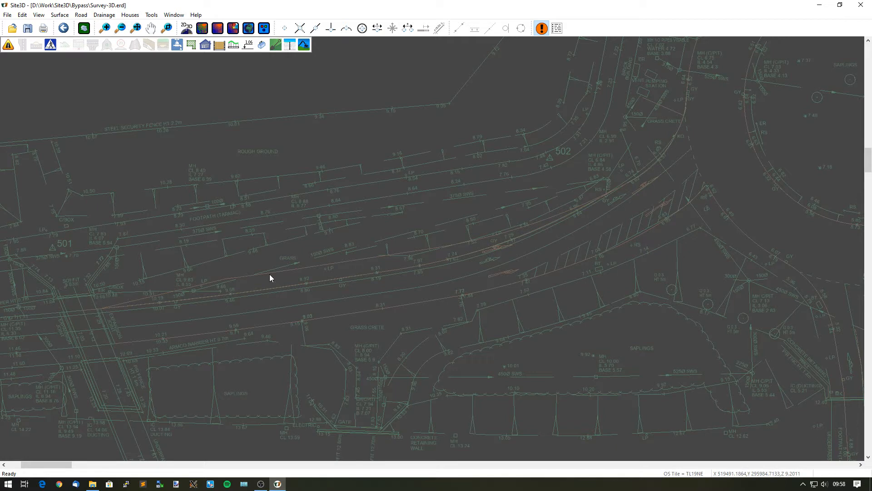
mouse_move(20, 61)
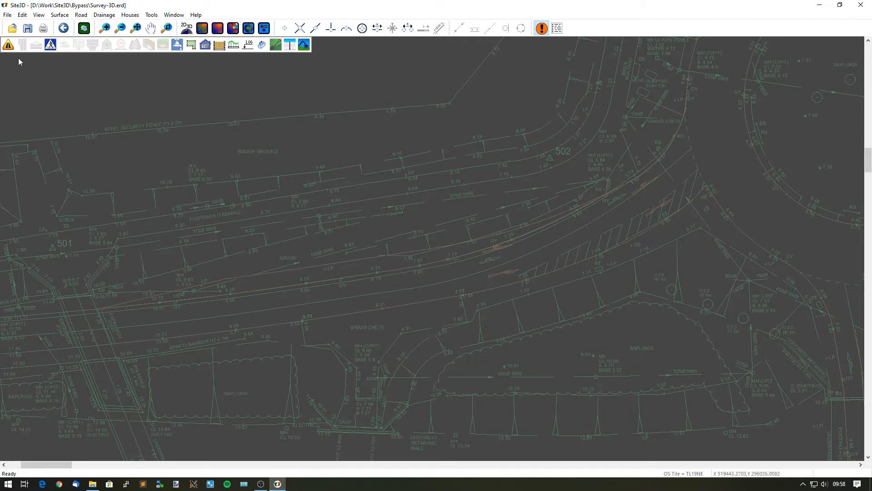
Level Road 1's vertical profile to the current survey surface, Survey-3D.dwg
click(9, 44)
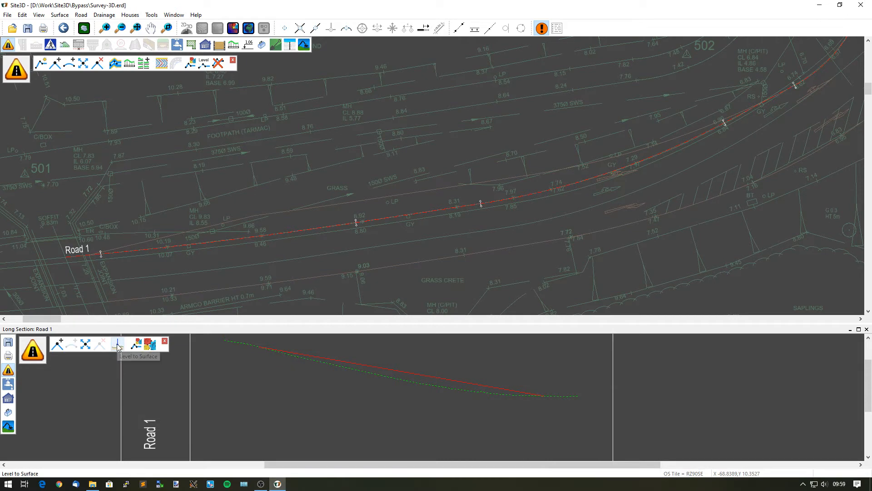
click(118, 344)
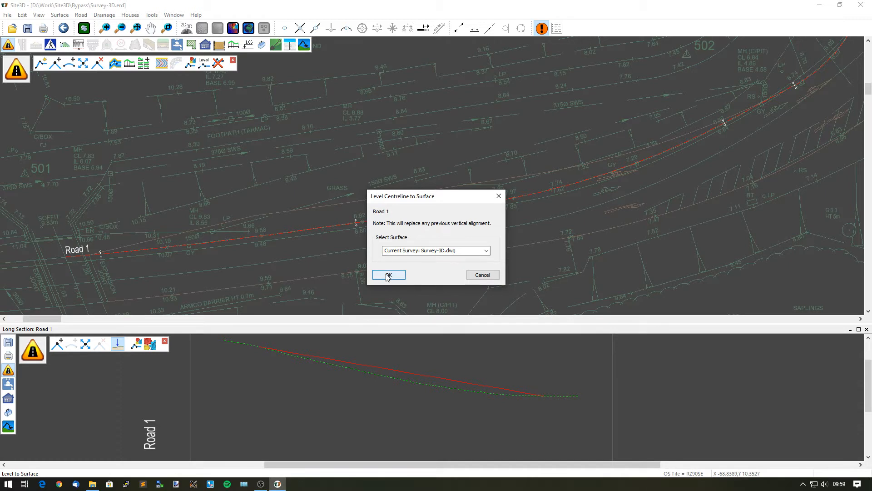
click(388, 275)
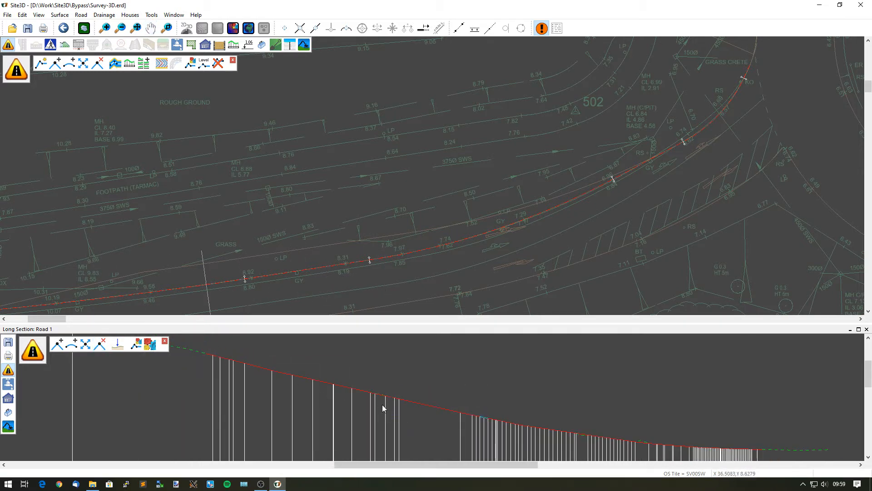
mouse_move(291, 379)
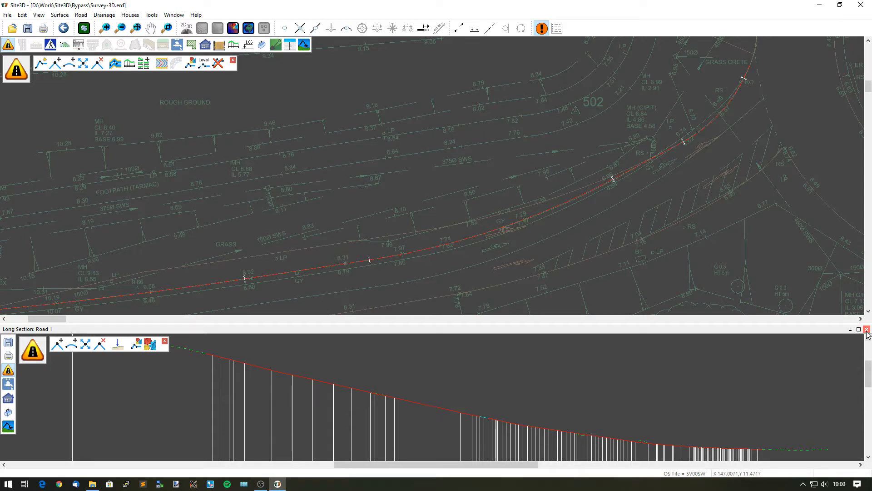
Give Road 1 a left kerb only, with 0 channel width, no left footway, and no right-side duplicate
click(866, 329)
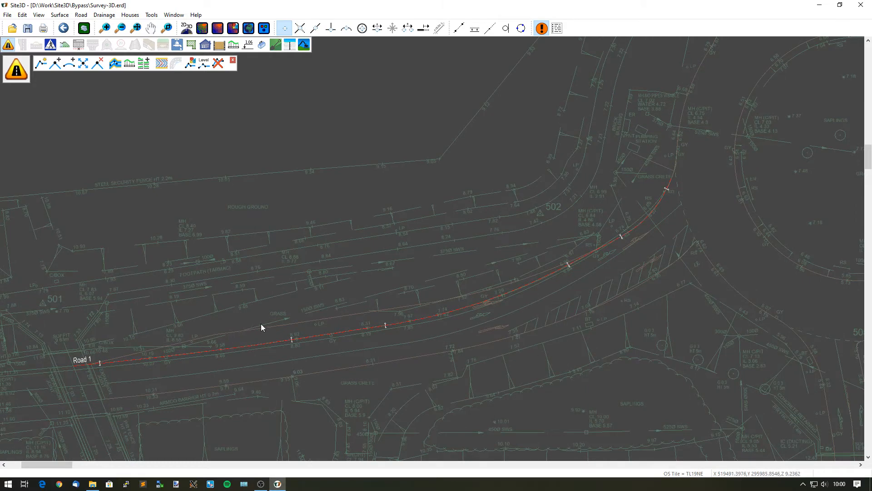
mouse_move(225, 348)
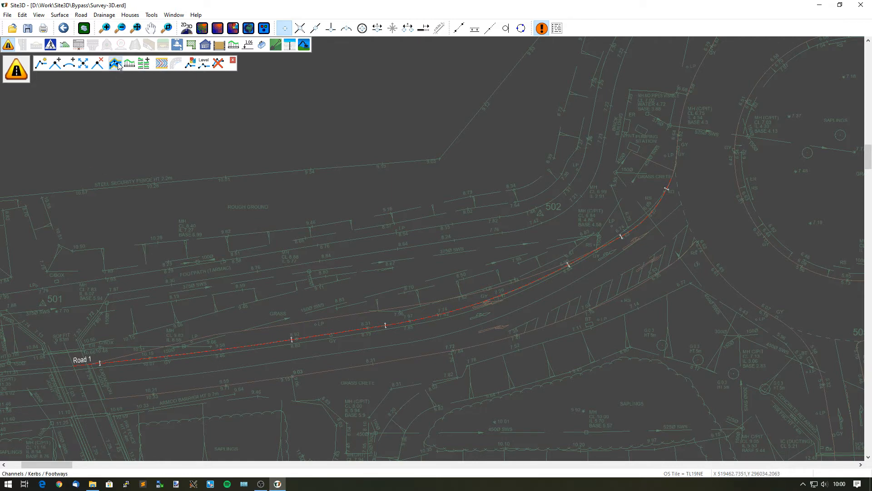
click(115, 63)
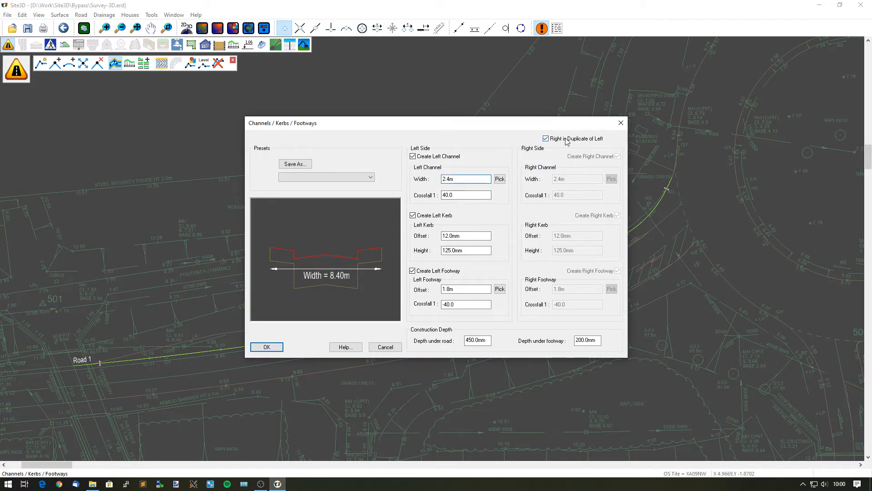
click(546, 138)
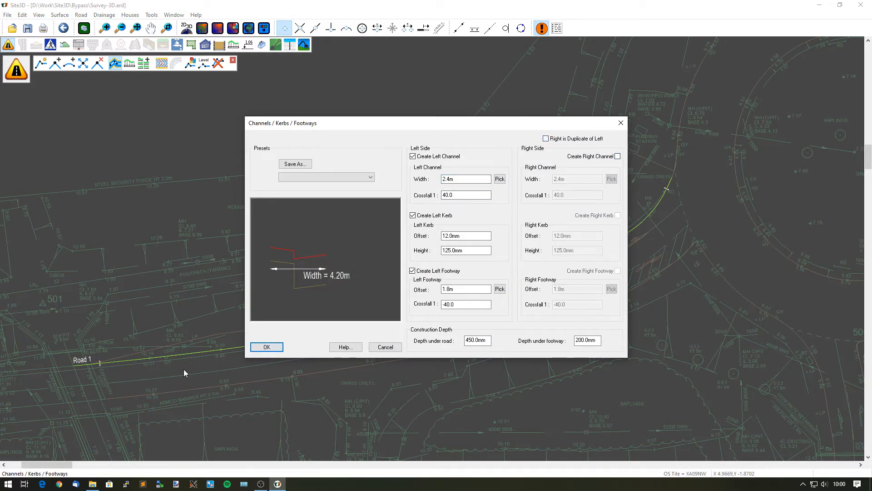
click(466, 179)
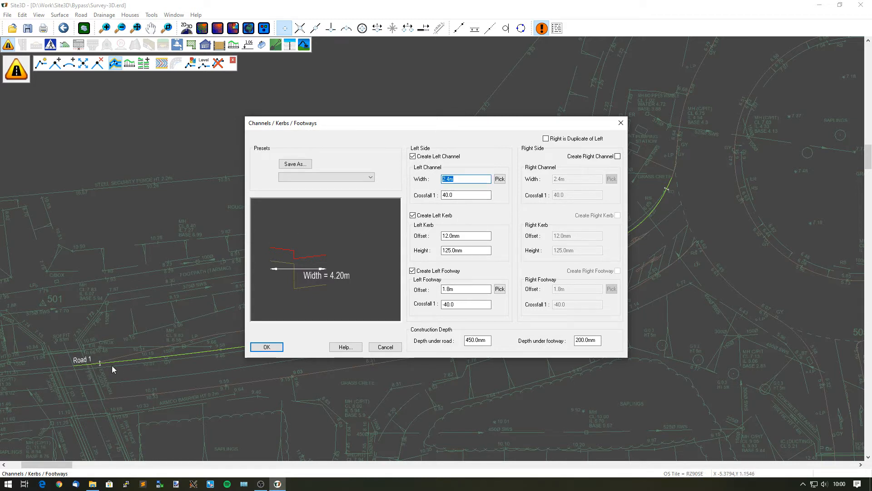
text(0)
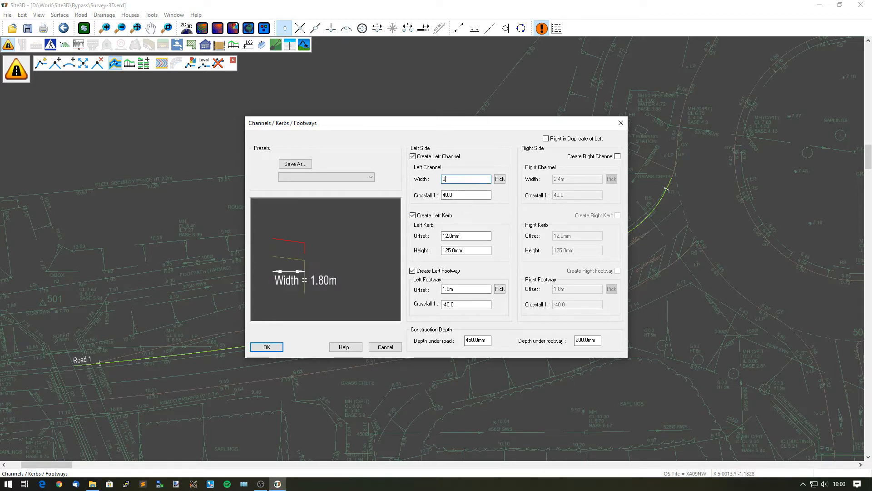
click(412, 270)
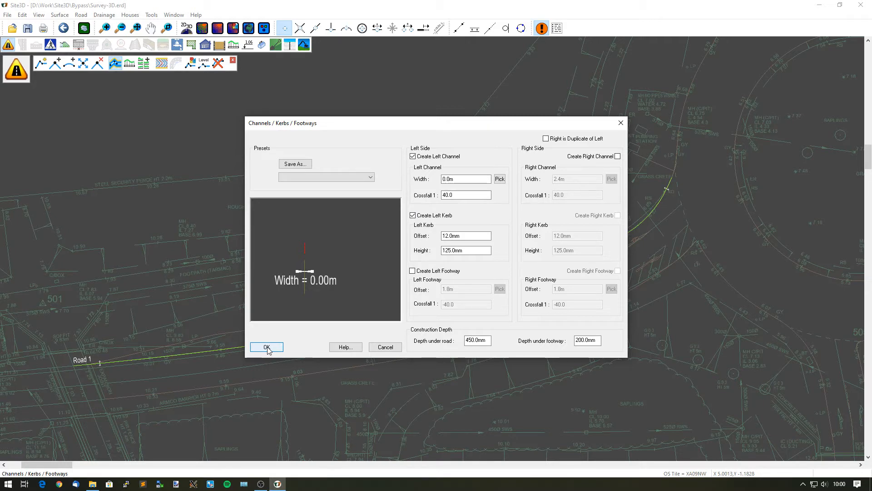
click(266, 347)
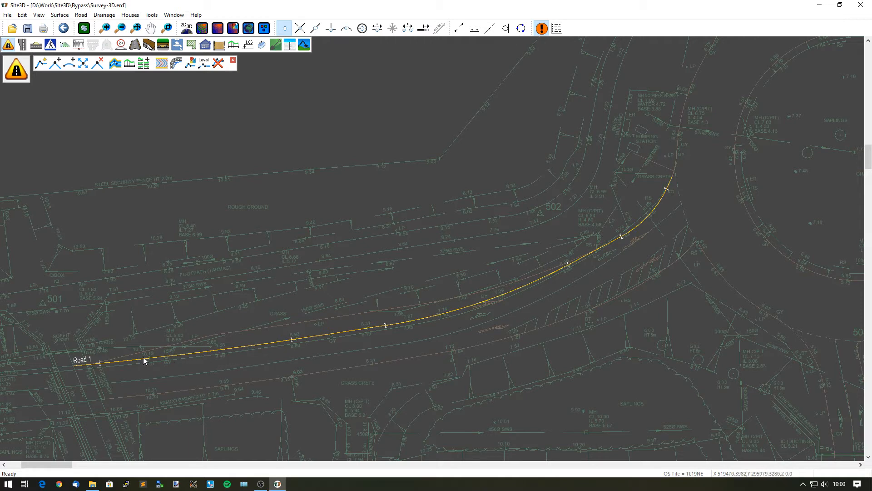
mouse_move(567, 272)
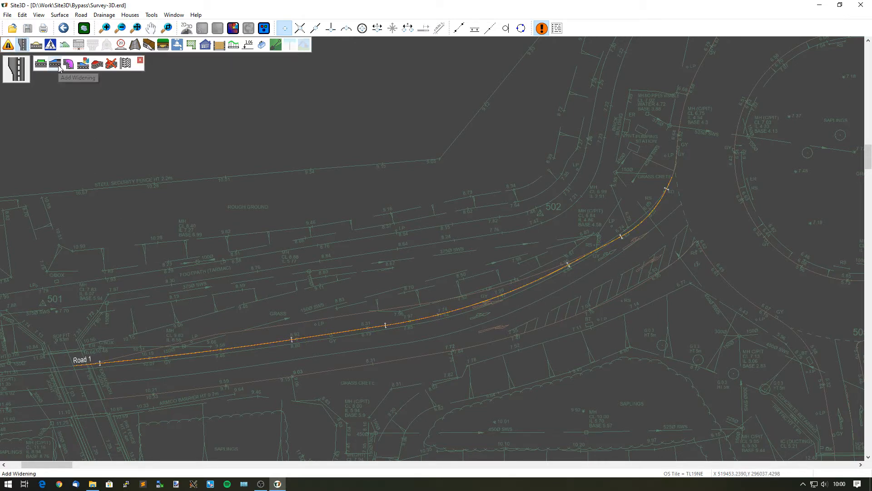
Add a straight-line widening from chainage 3.3238 m to 27.7996 m at 3.0201 m offset
click(67, 64)
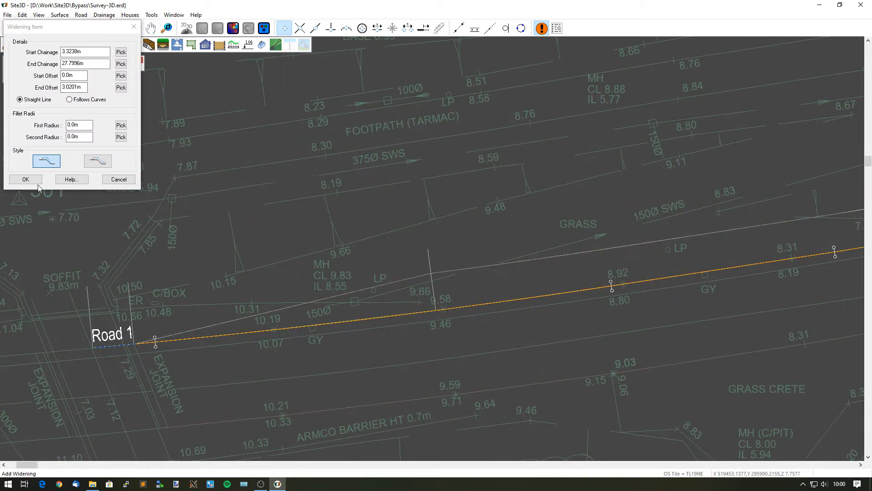
click(25, 179)
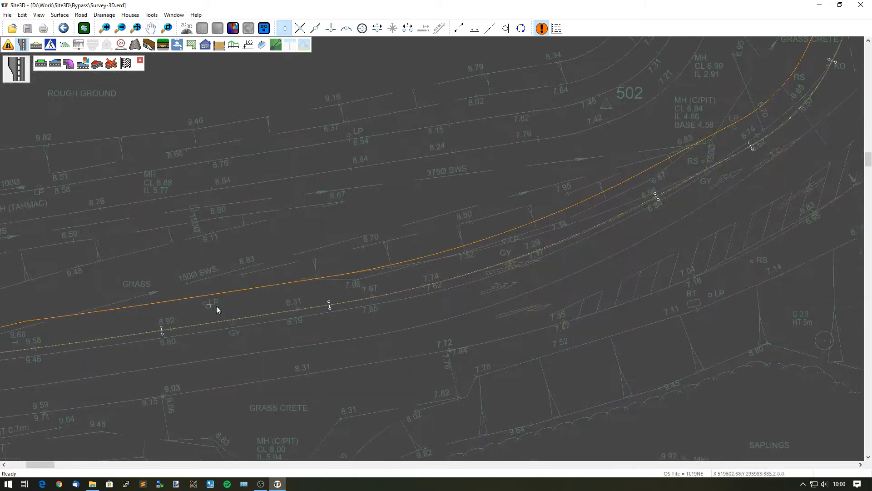
drag(217, 309, 233, 318)
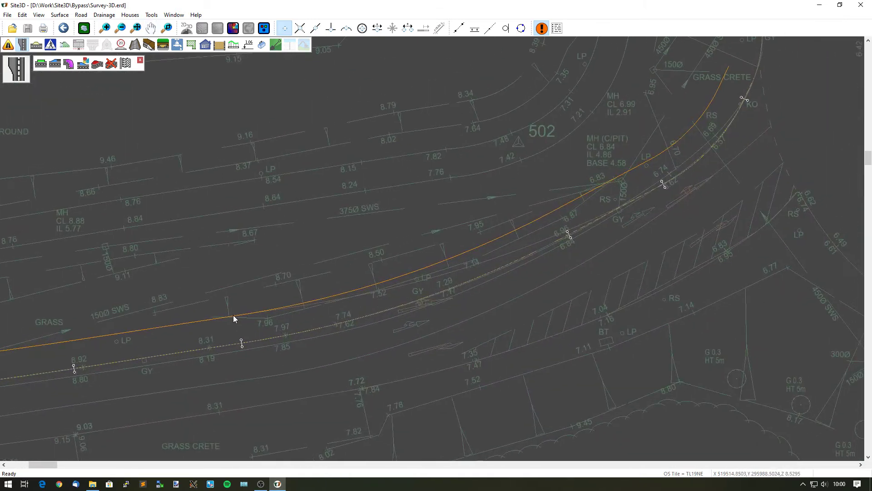
mouse_move(341, 302)
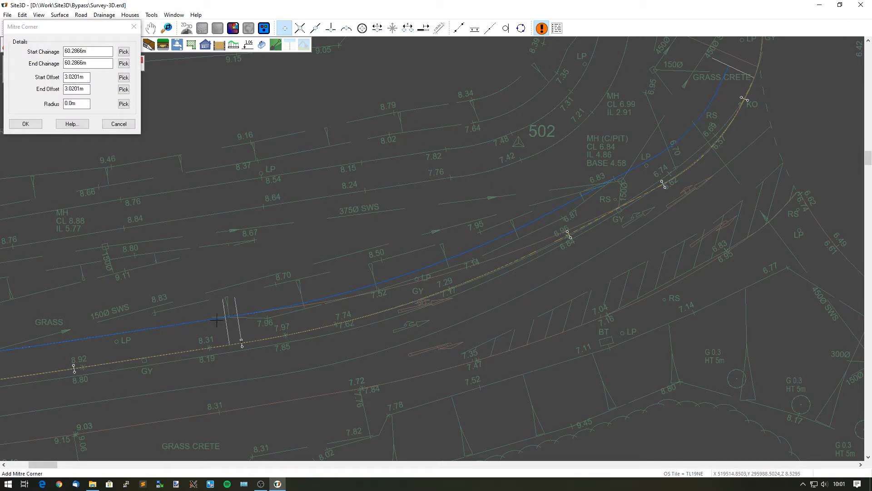
Taper the widening back to 0.0 m offset with a mitre corner ending at chainage 108.97 m
click(658, 179)
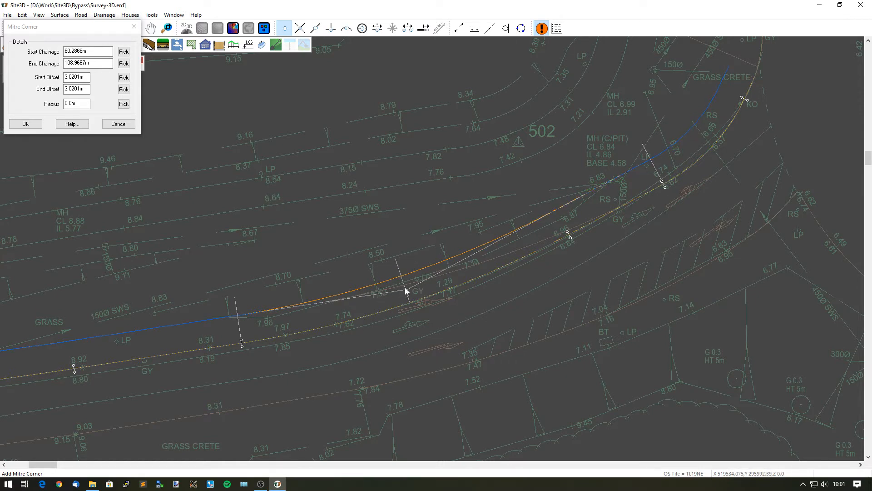
mouse_move(91, 115)
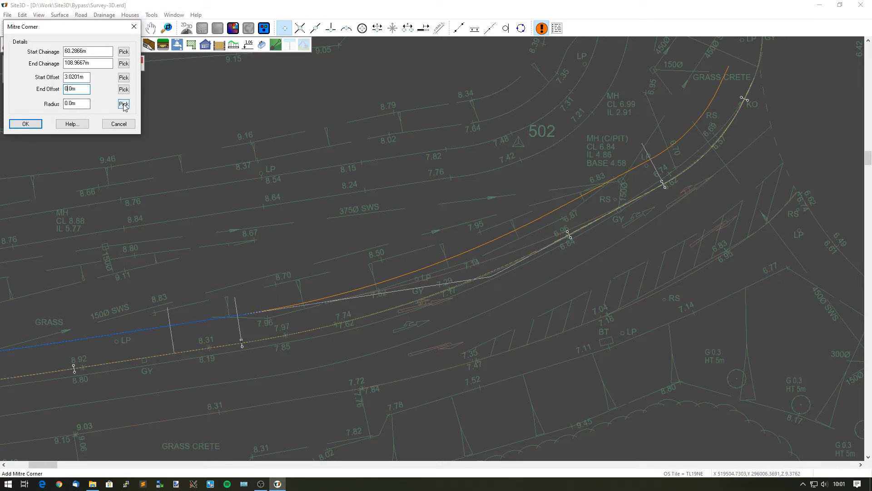
click(123, 104)
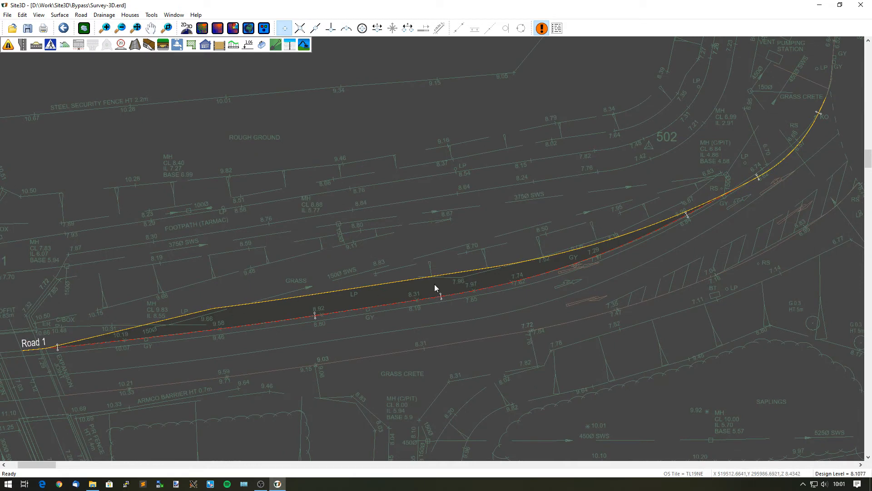
mouse_move(248, 326)
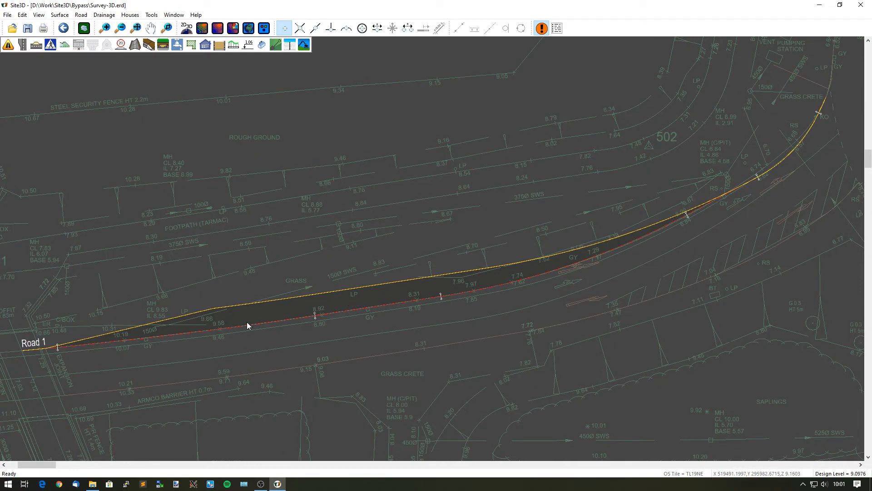
mouse_move(21, 56)
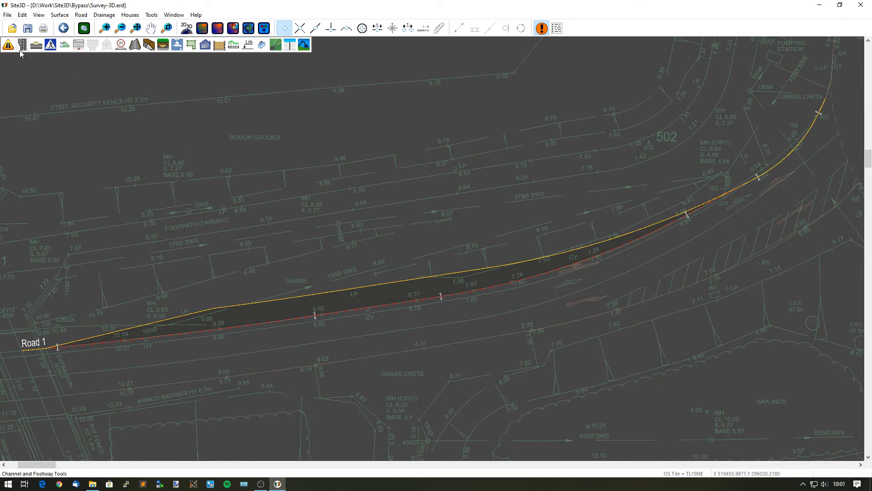
Set the design contours to a 0.1 m interval
click(8, 45)
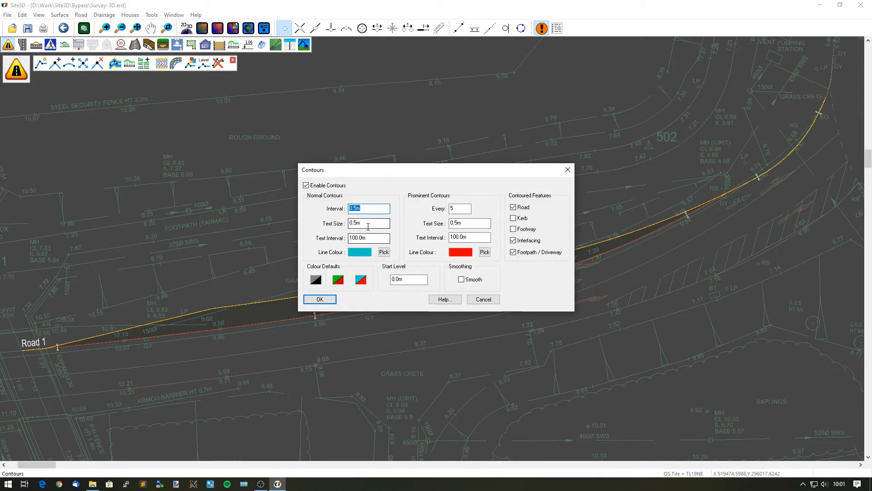
text(0.1)
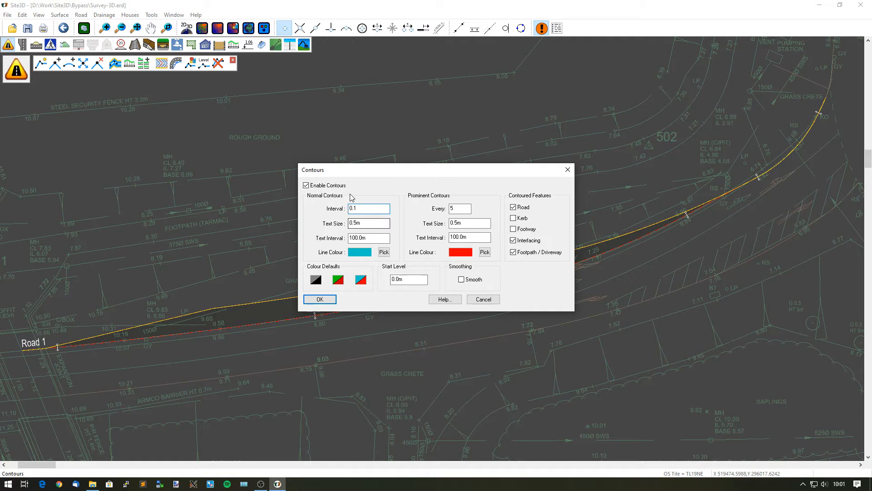
click(320, 299)
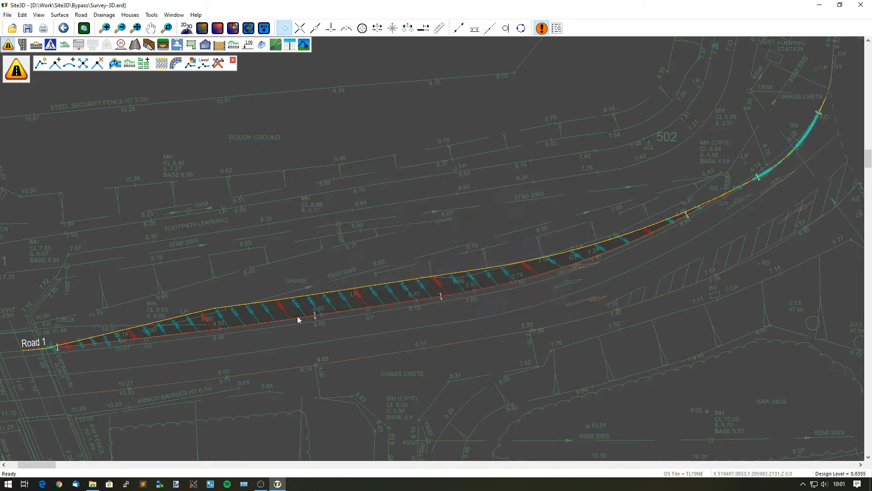
mouse_move(656, 231)
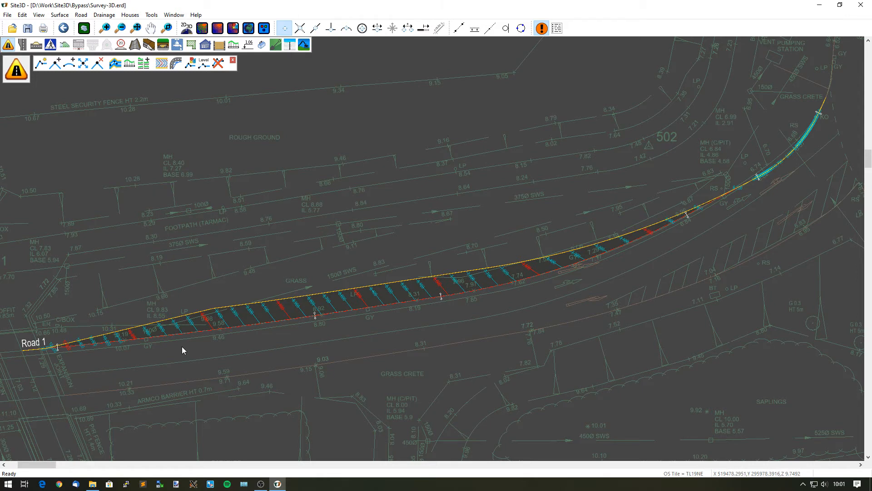
mouse_move(99, 361)
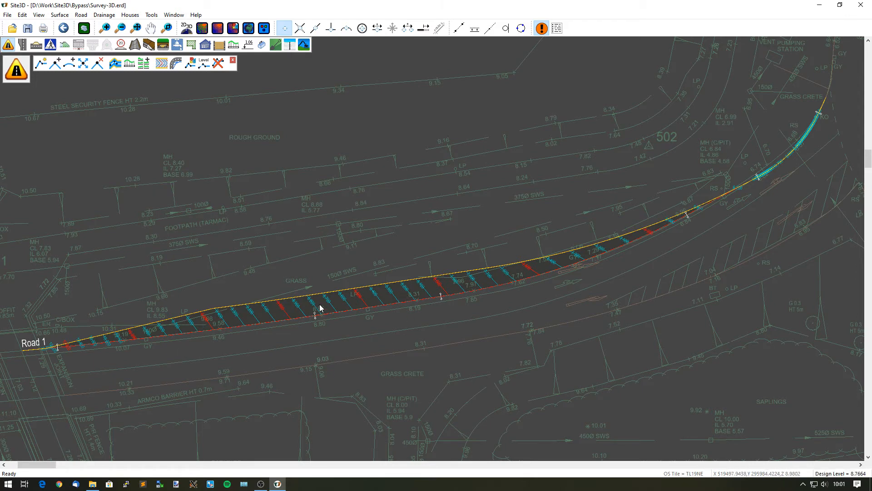
mouse_move(225, 286)
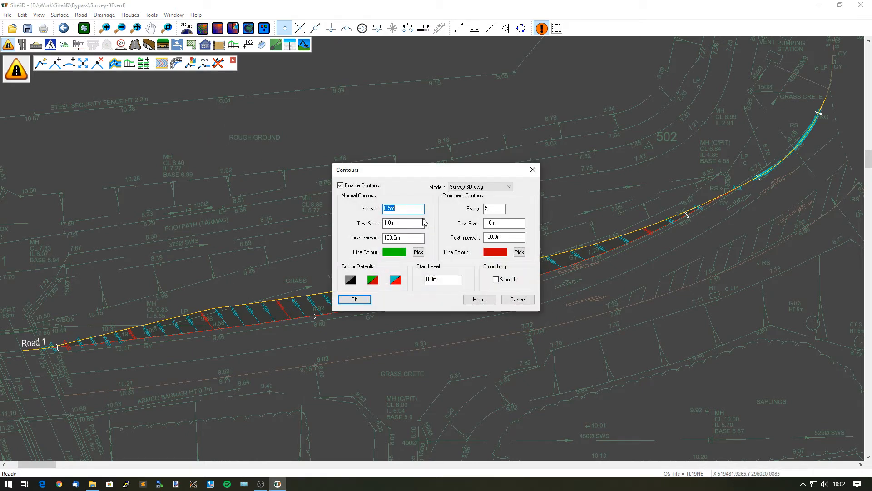
Set the survey contours to a 0.1 m interval in black and grey
text(0.1)
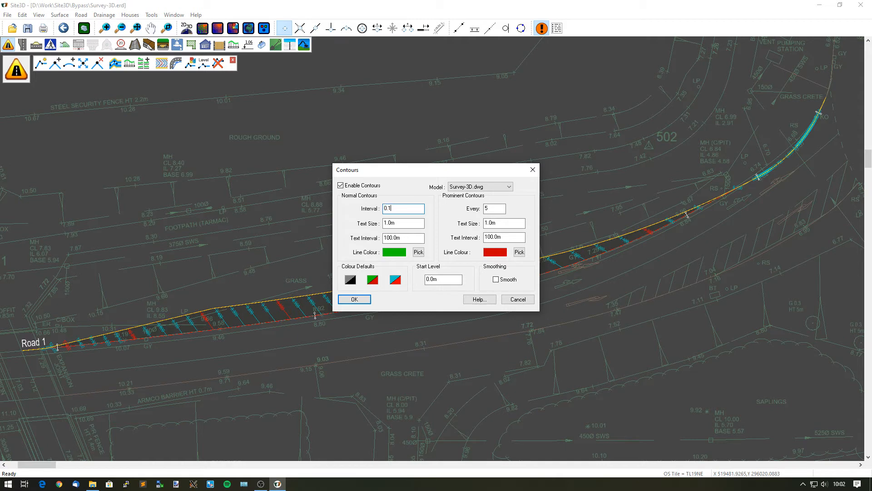
mouse_move(293, 323)
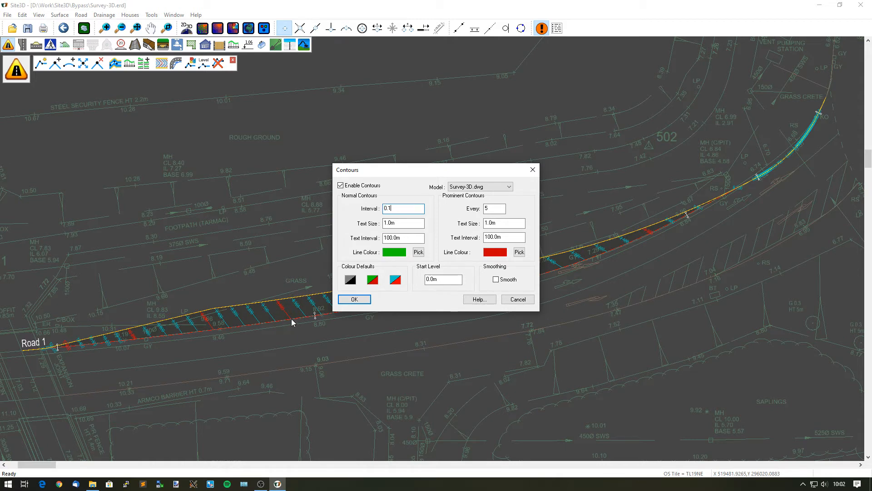
mouse_move(307, 322)
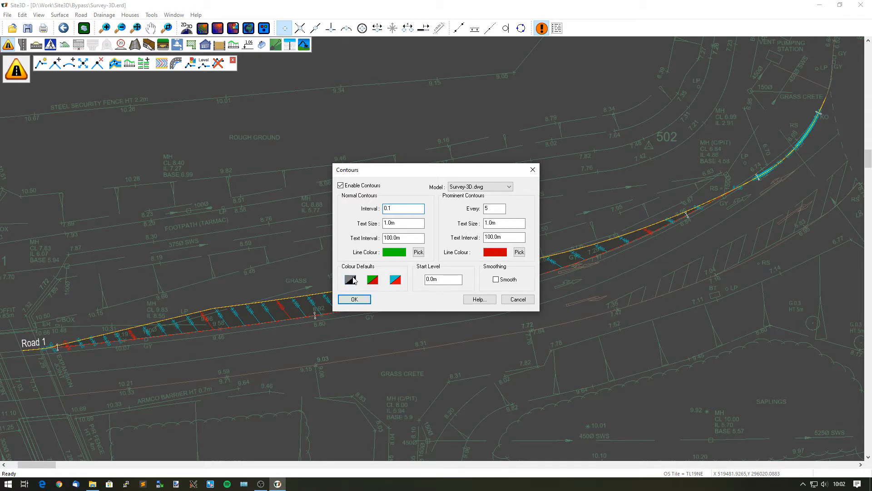
click(350, 279)
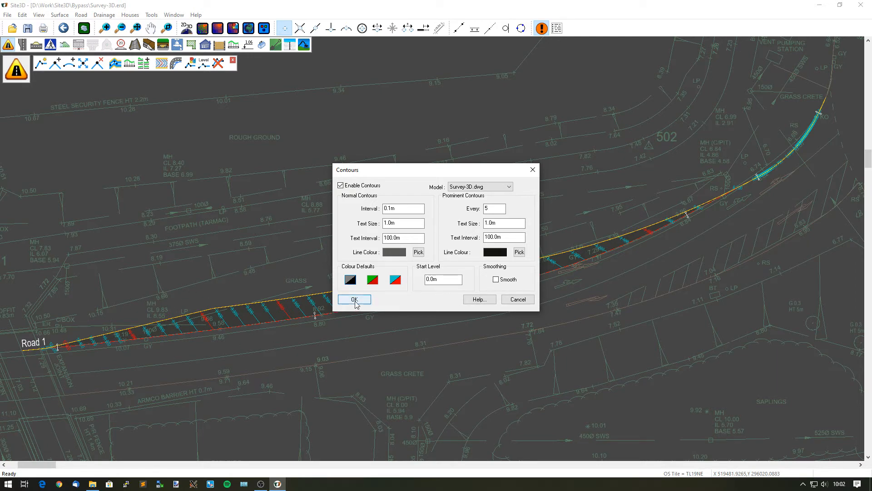
click(354, 299)
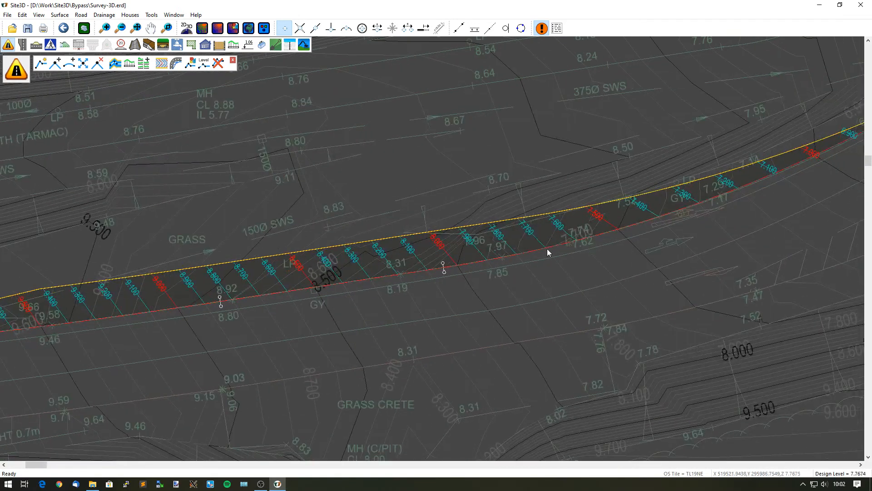
mouse_move(536, 240)
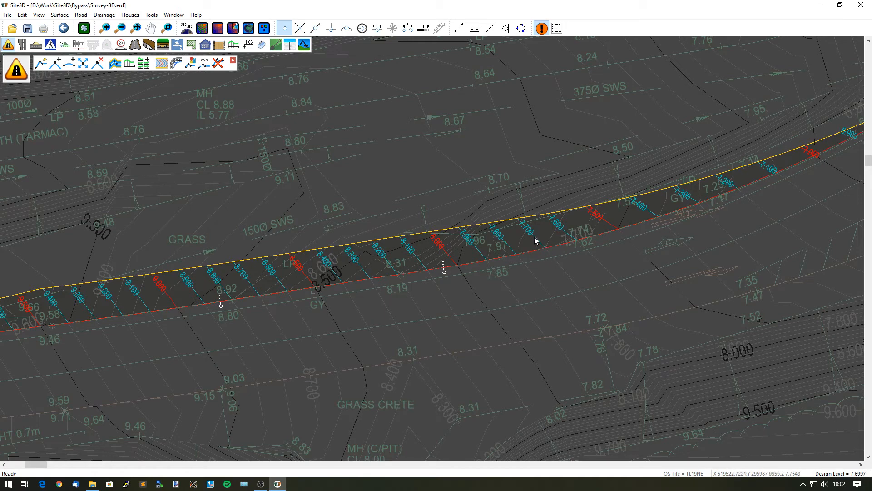
mouse_move(556, 270)
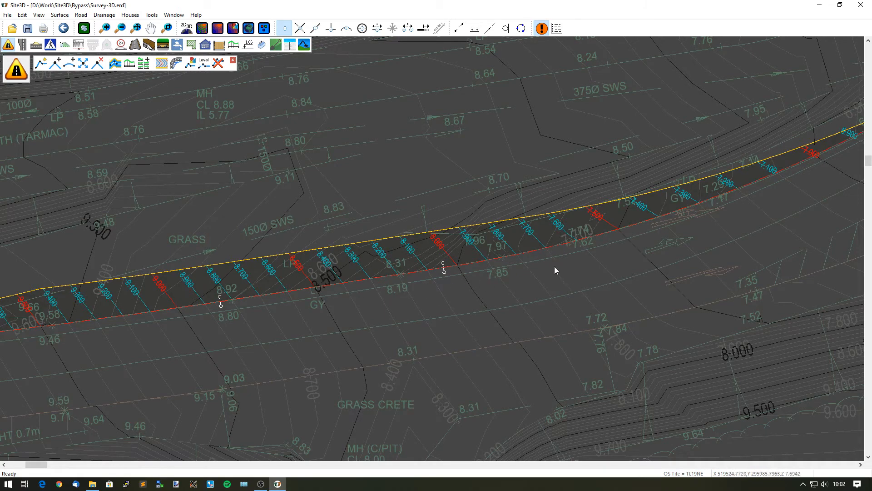
mouse_move(454, 306)
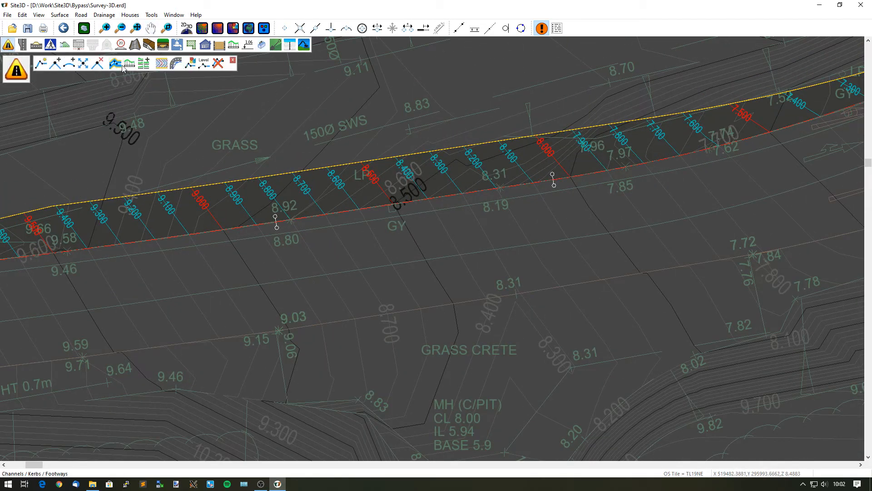
Set Road 1's left channel to 3.02 m wide with a 1 in 50 crossfall
click(115, 63)
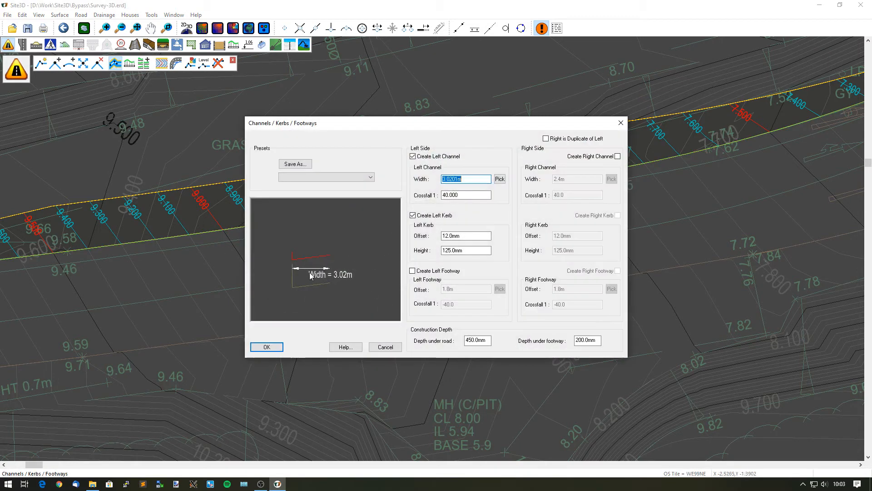
click(466, 195)
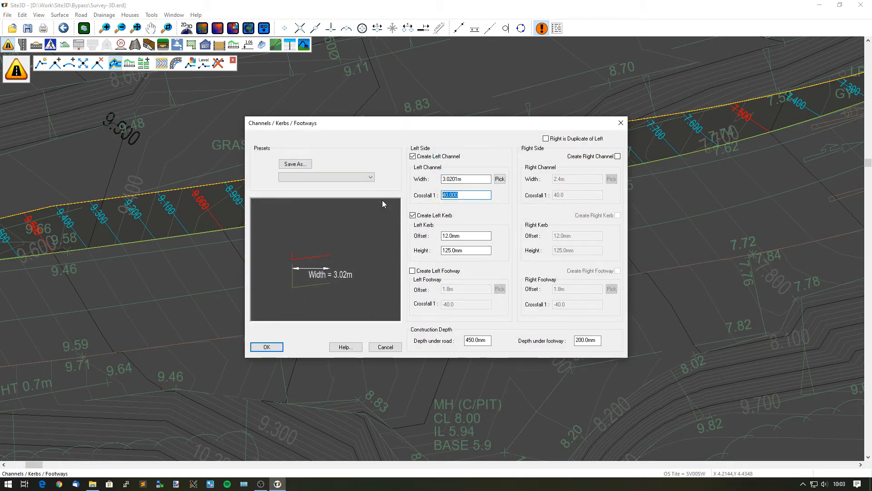
click(268, 345)
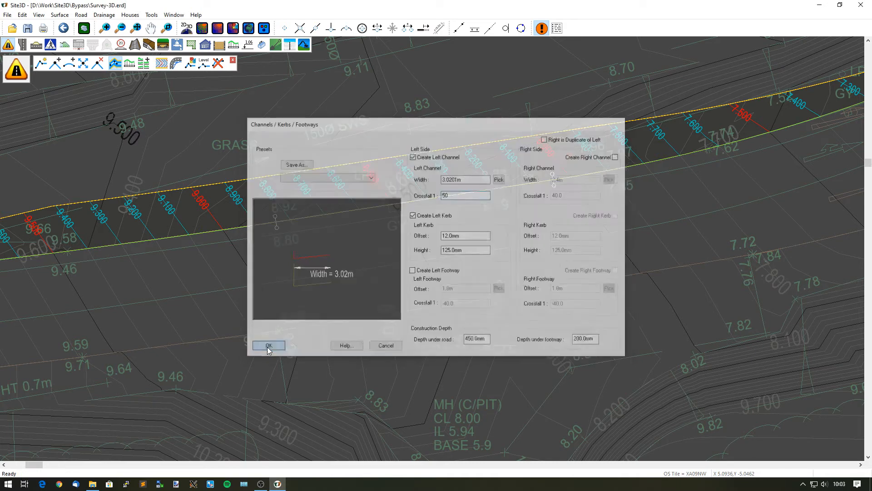
click(269, 346)
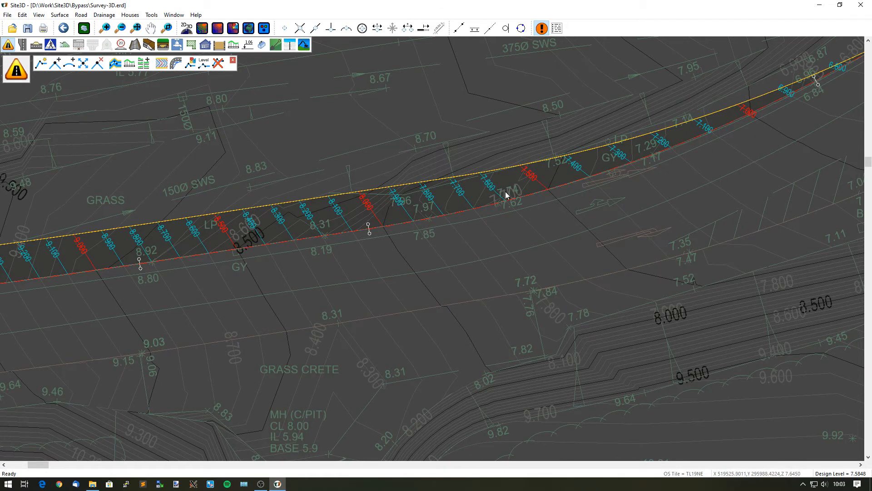
mouse_move(117, 79)
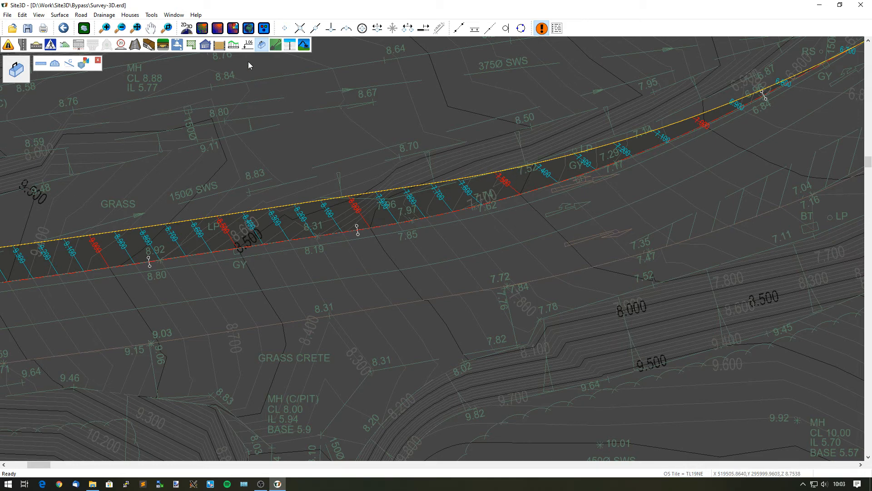
mouse_move(378, 167)
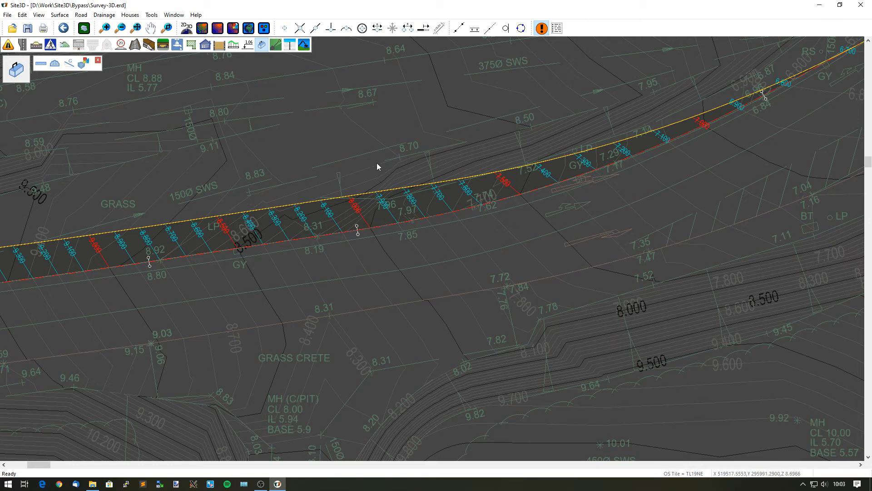
mouse_move(132, 44)
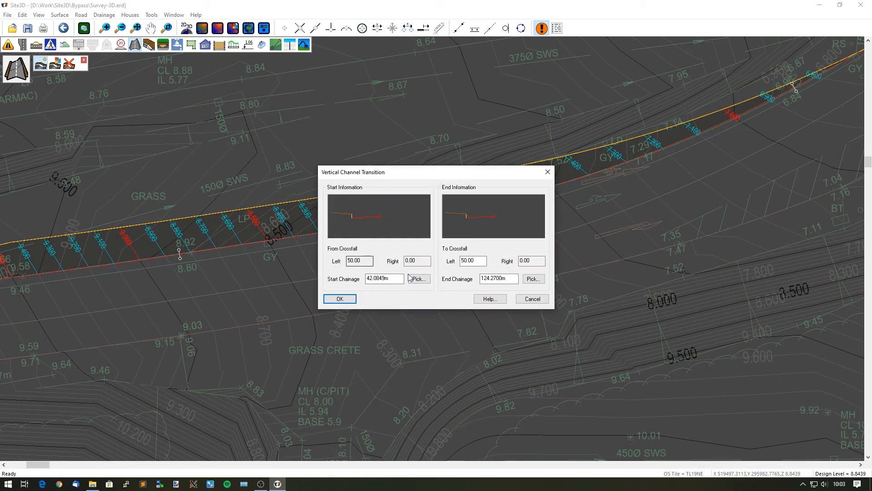
Add a channel crossfall transition from chainage 42.0849 m to 60.2713 m, left crossfall 50.00
click(339, 299)
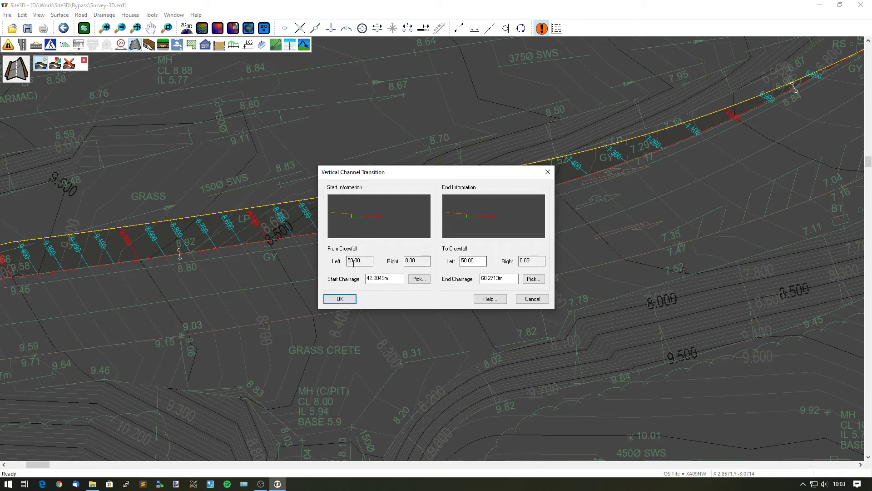
click(472, 261)
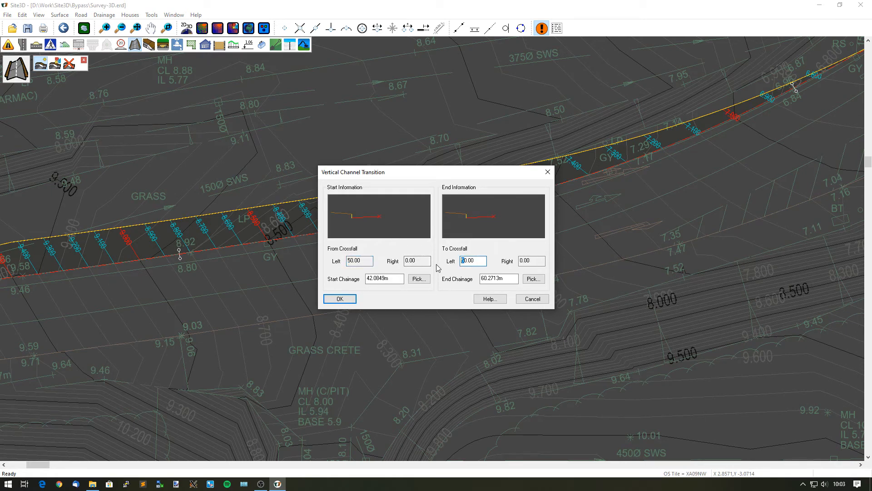
click(340, 299)
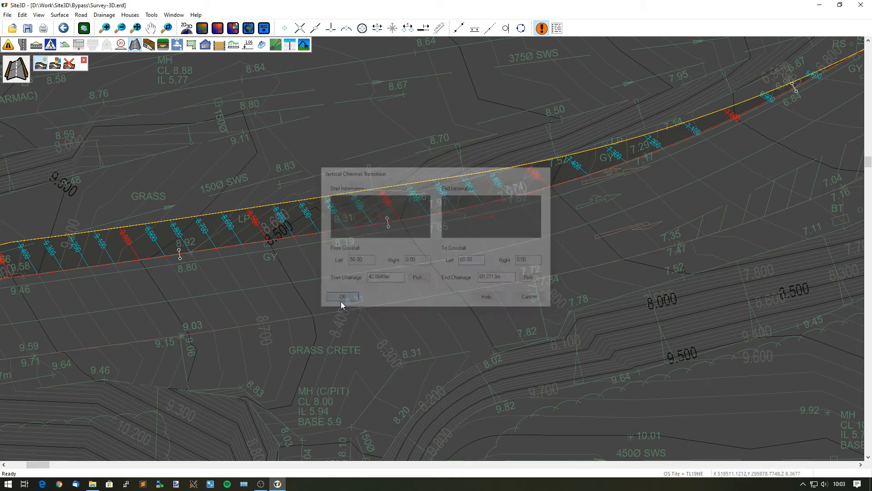
click(342, 295)
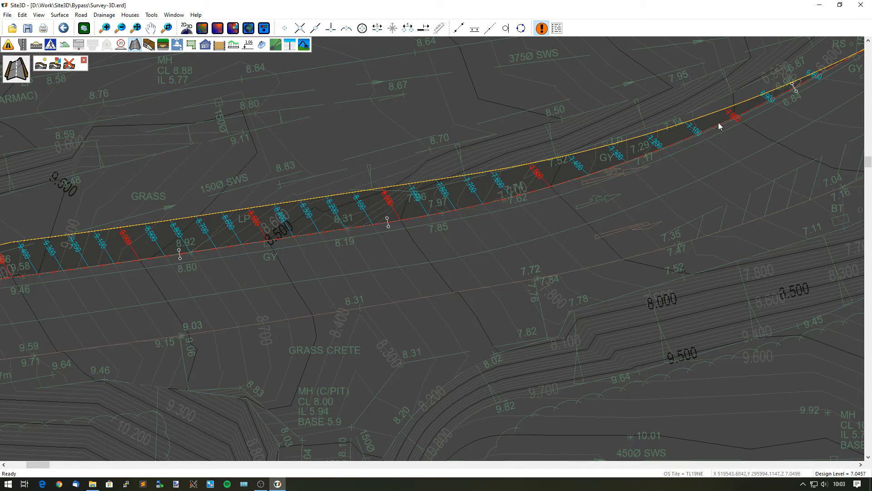
mouse_move(410, 234)
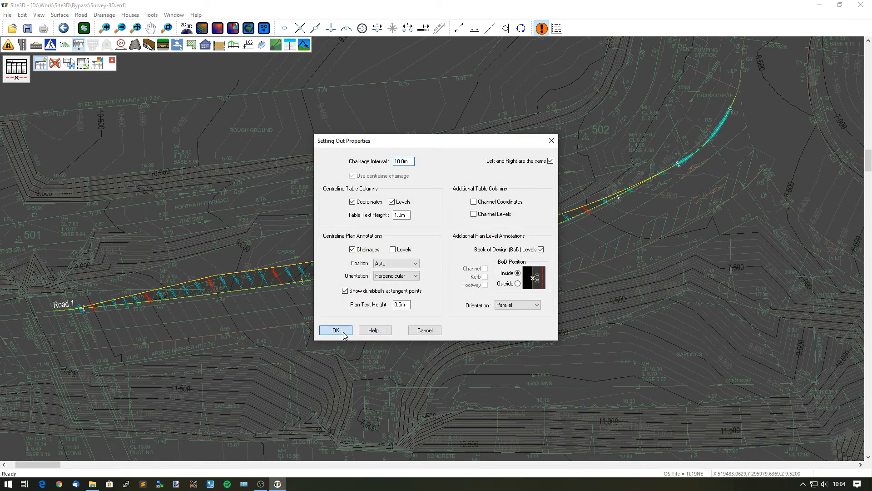
Create Road 1's centreline setting-out table with coordinate and level columns
click(336, 330)
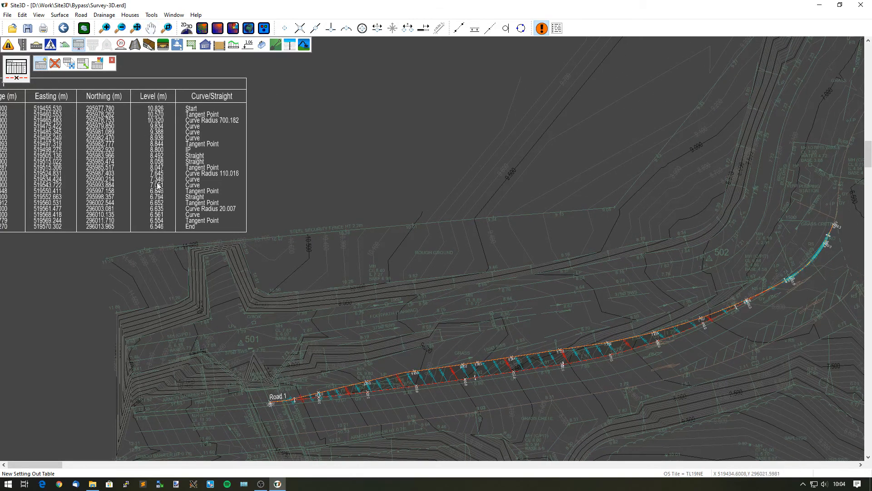
mouse_move(439, 372)
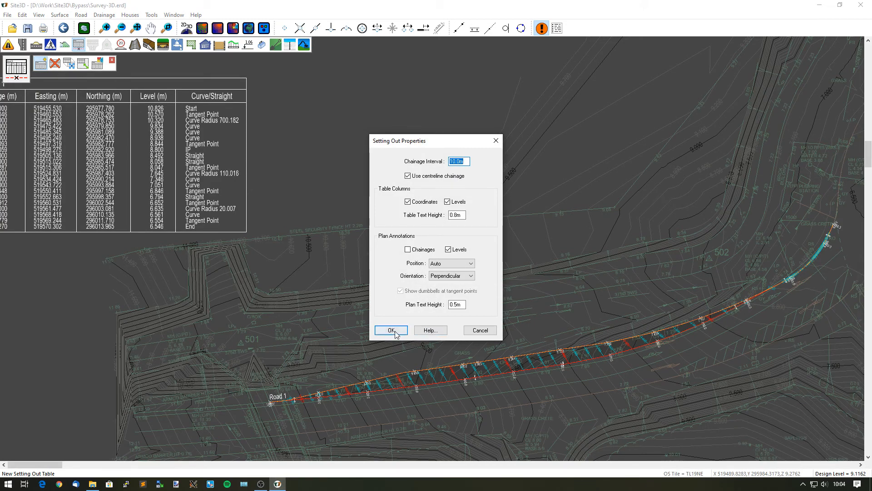
Place a Road 1 Left Channel setting-out table beside the centreline table
click(391, 330)
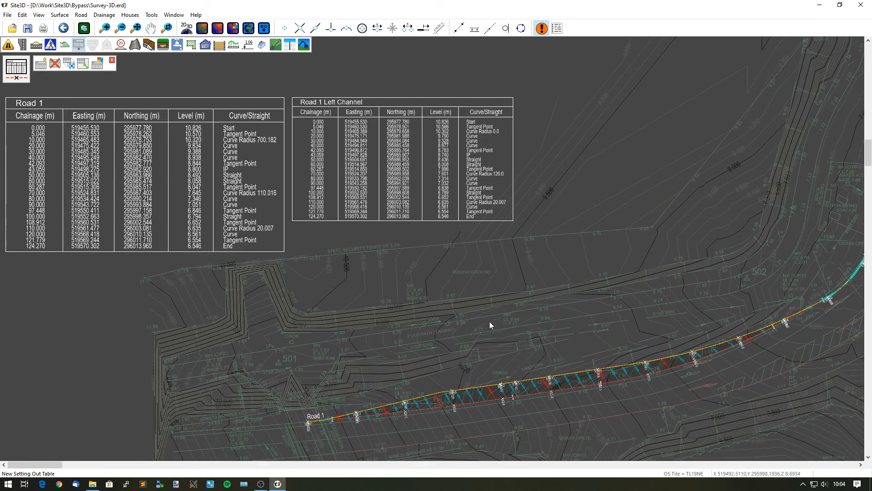
mouse_move(345, 432)
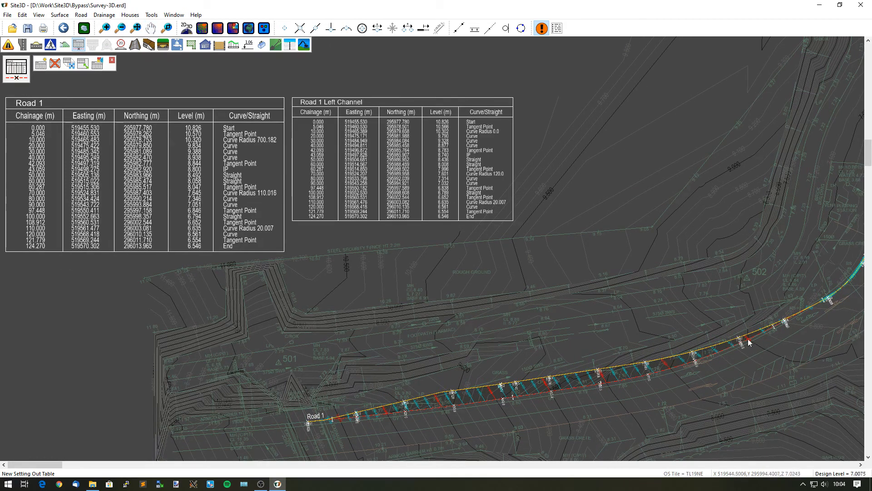
mouse_move(426, 339)
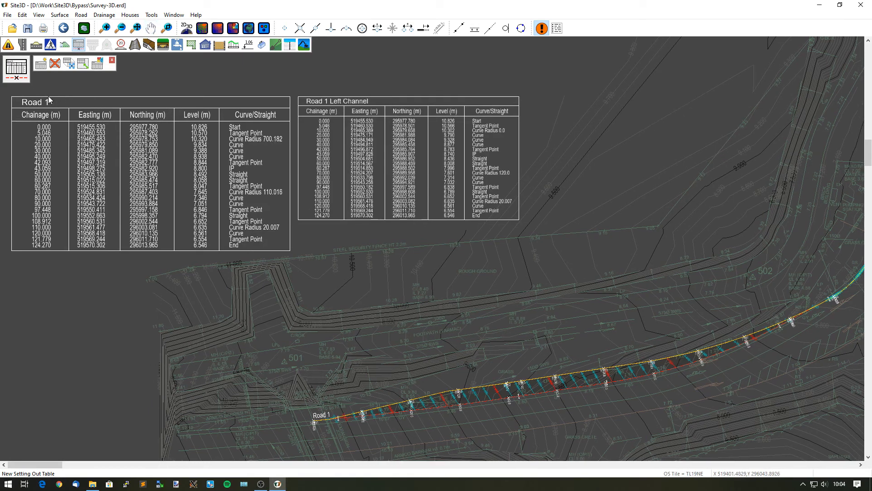
mouse_move(362, 362)
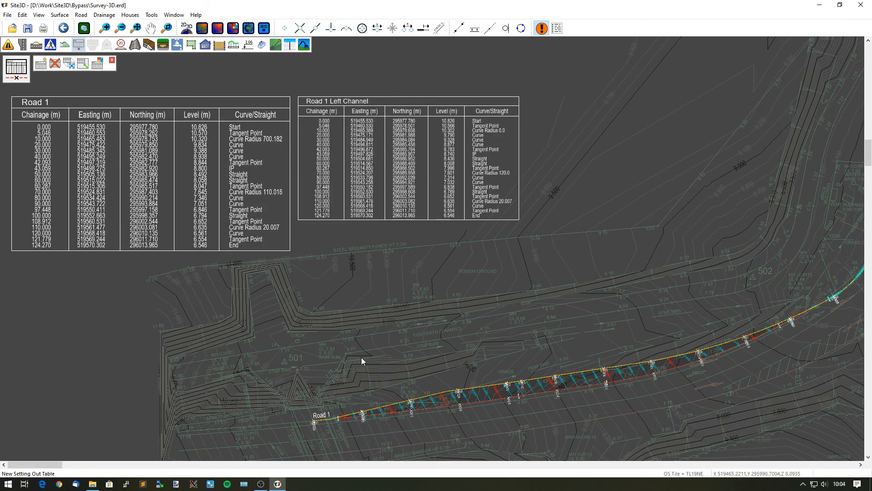
mouse_move(475, 424)
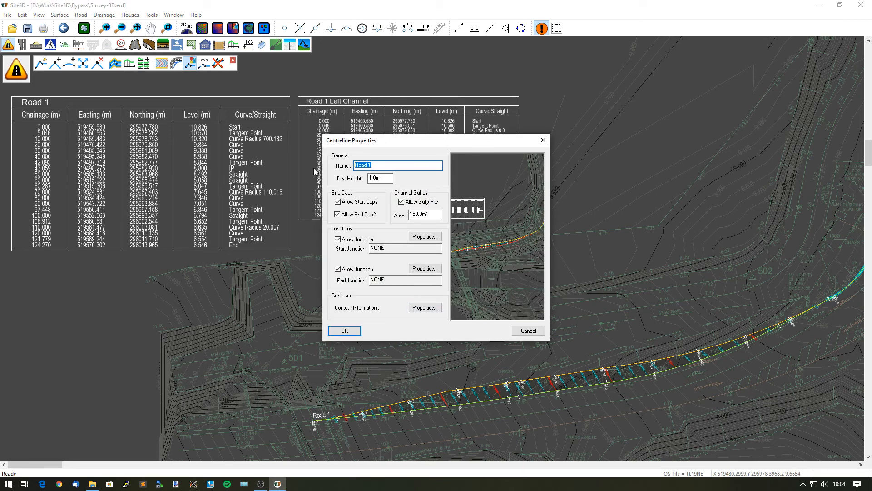
Rename centreline 'Road 1' to 'Existing Channel', updating its plan label and table titles
text(Existing Channel)
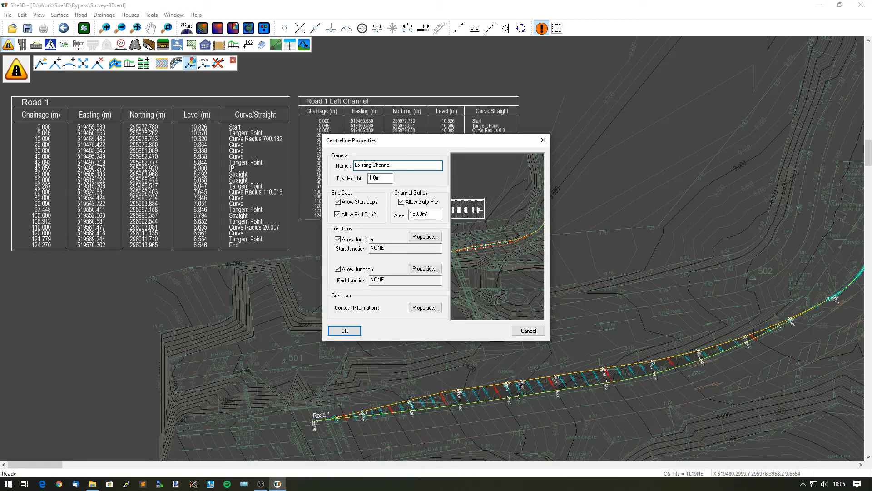
click(345, 331)
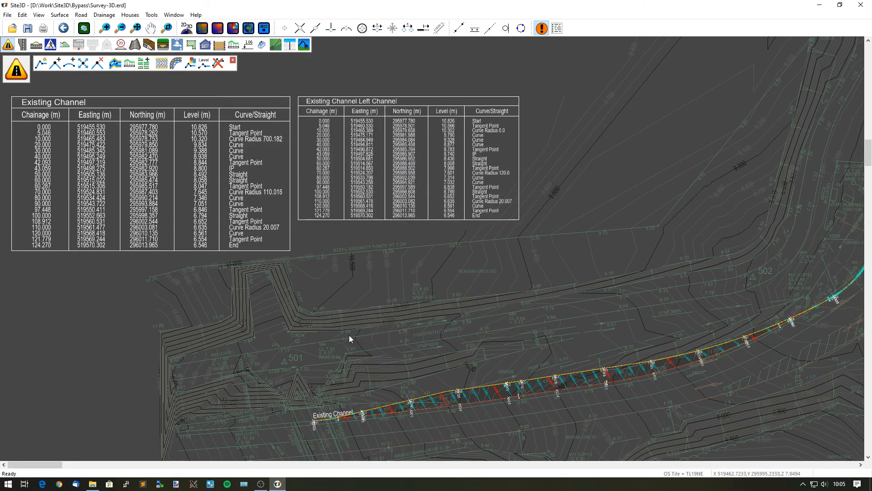
mouse_move(125, 131)
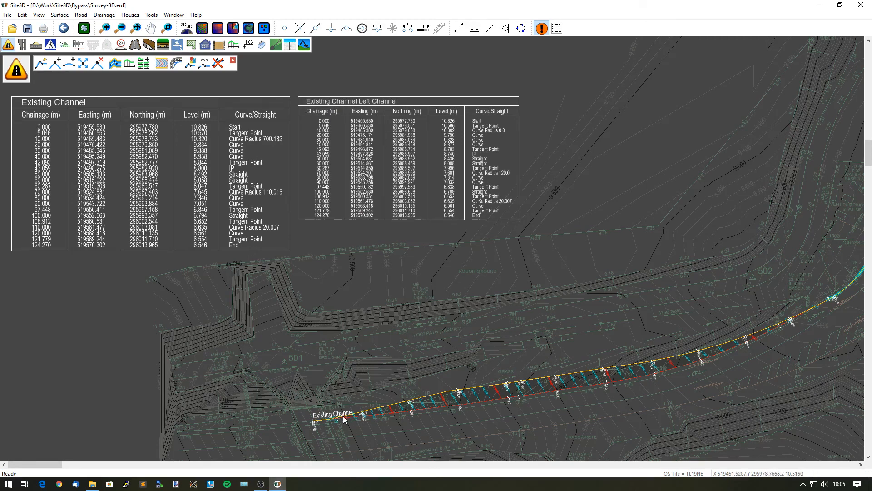
mouse_move(406, 349)
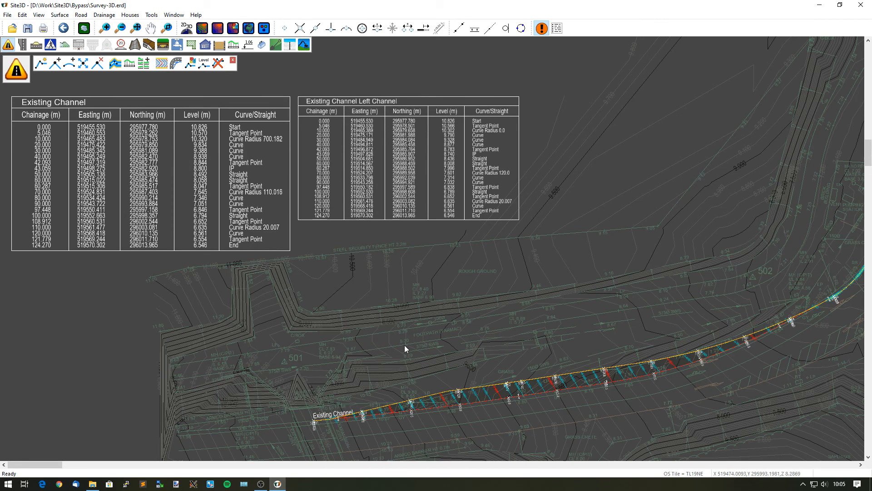
drag(406, 349, 582, 365)
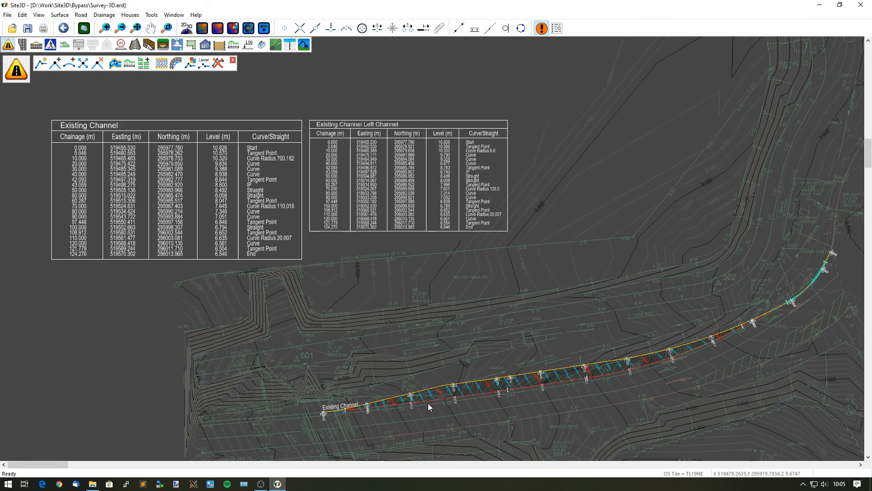
mouse_move(381, 406)
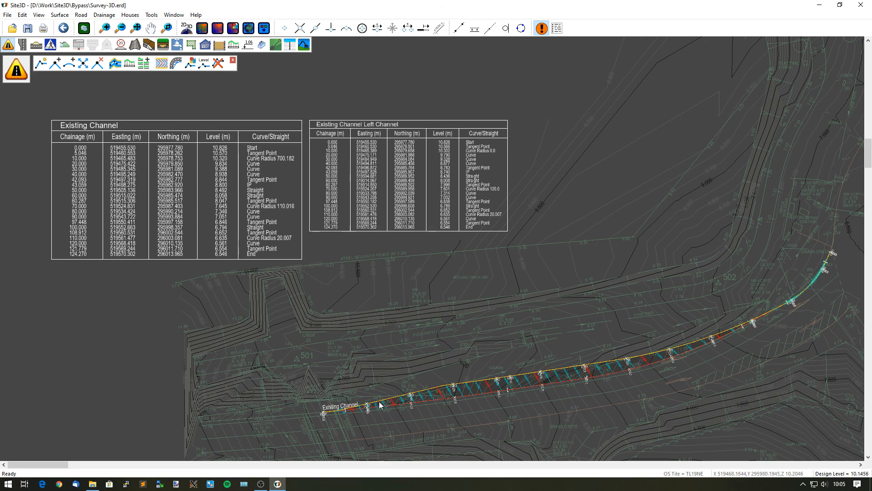
mouse_move(462, 386)
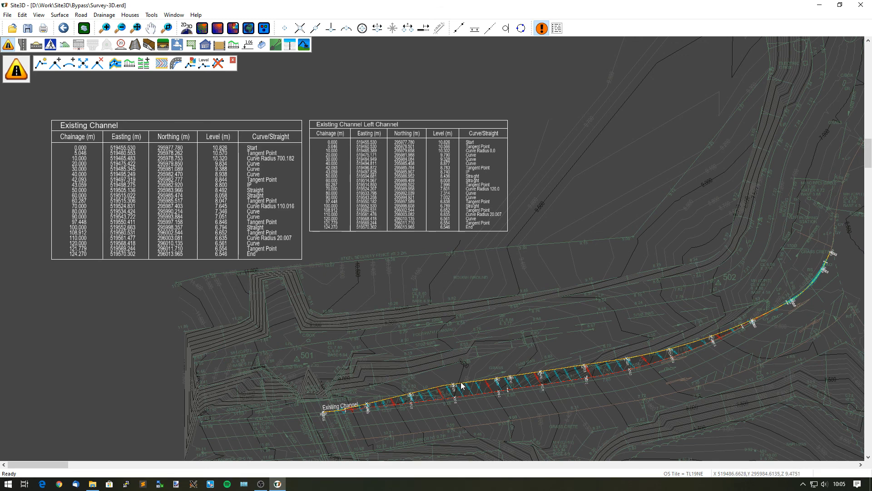
mouse_move(780, 303)
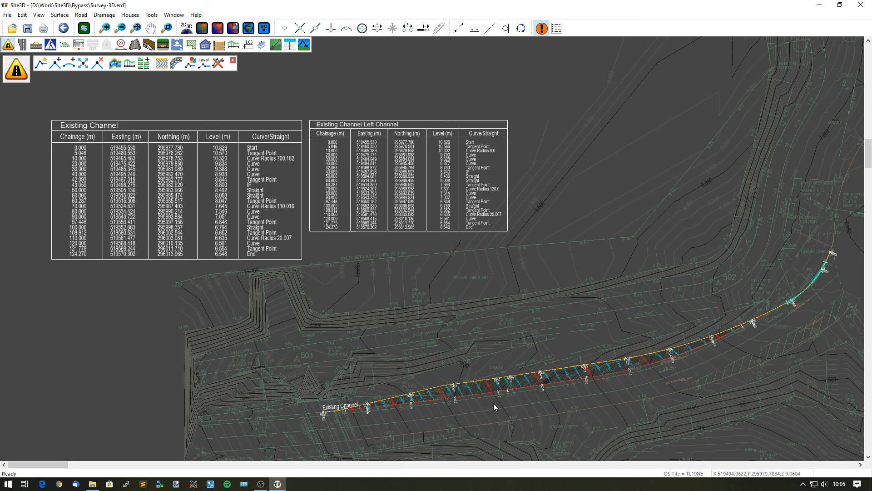
mouse_move(584, 400)
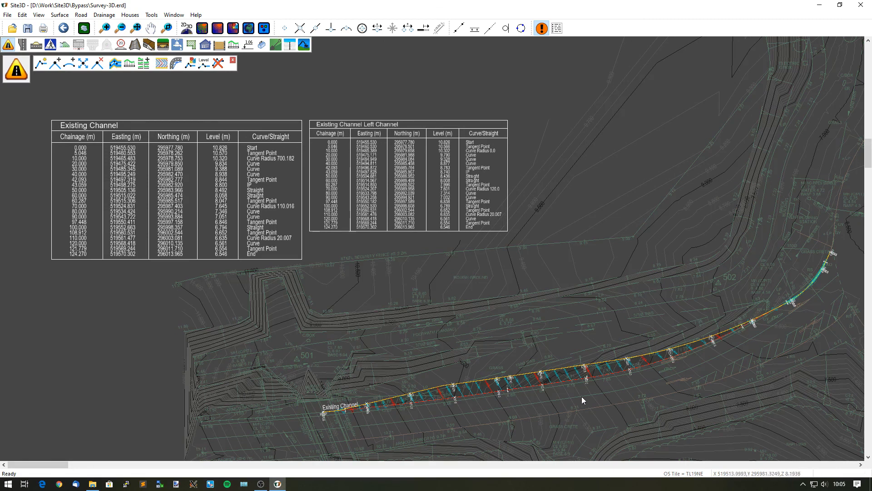